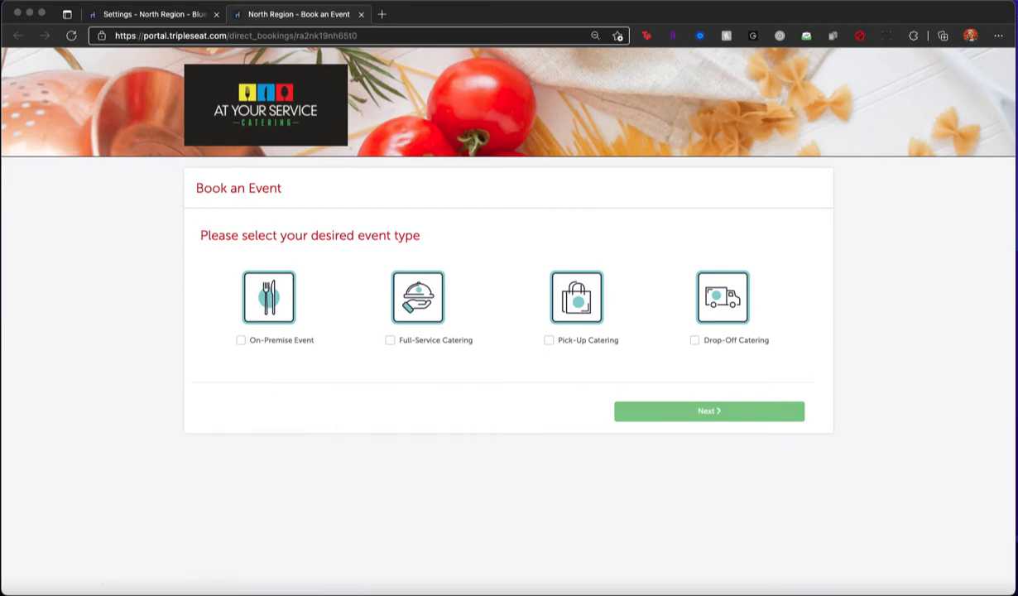
{"action": "mouse_move", "coordinate": [173, 478]}
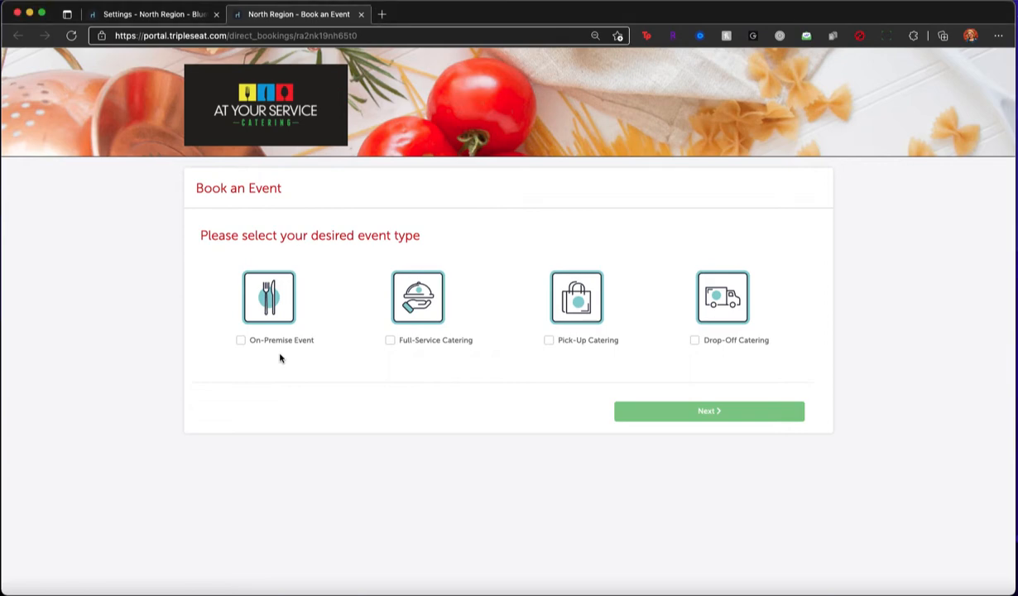
{"action": "mouse_move", "coordinate": [278, 350]}
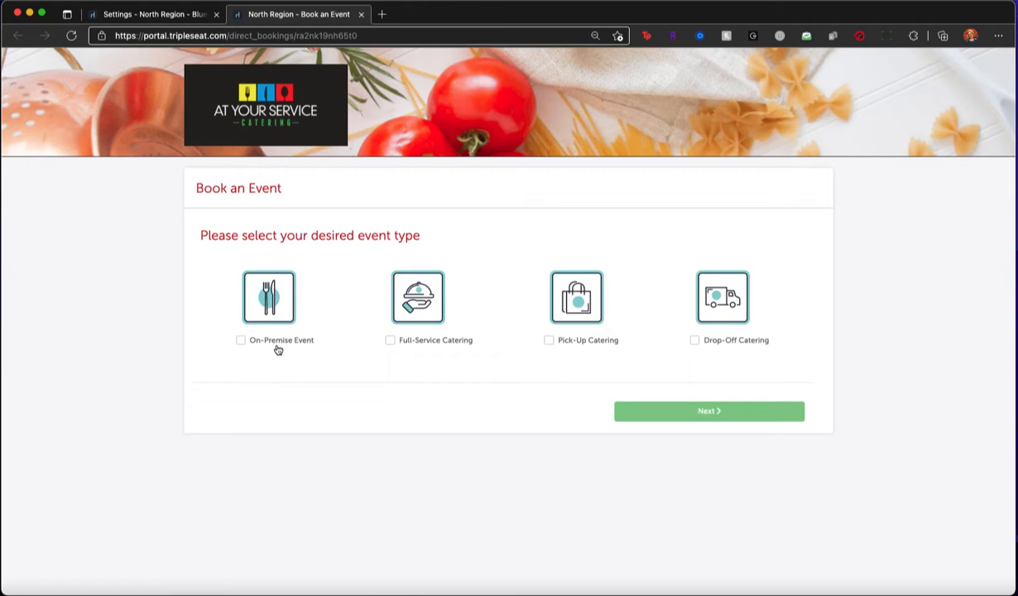
- Explore the On-Premise Event rooms and pickup times, then return to the event type choices
{"action": "left_click", "coordinate": [241, 340]}
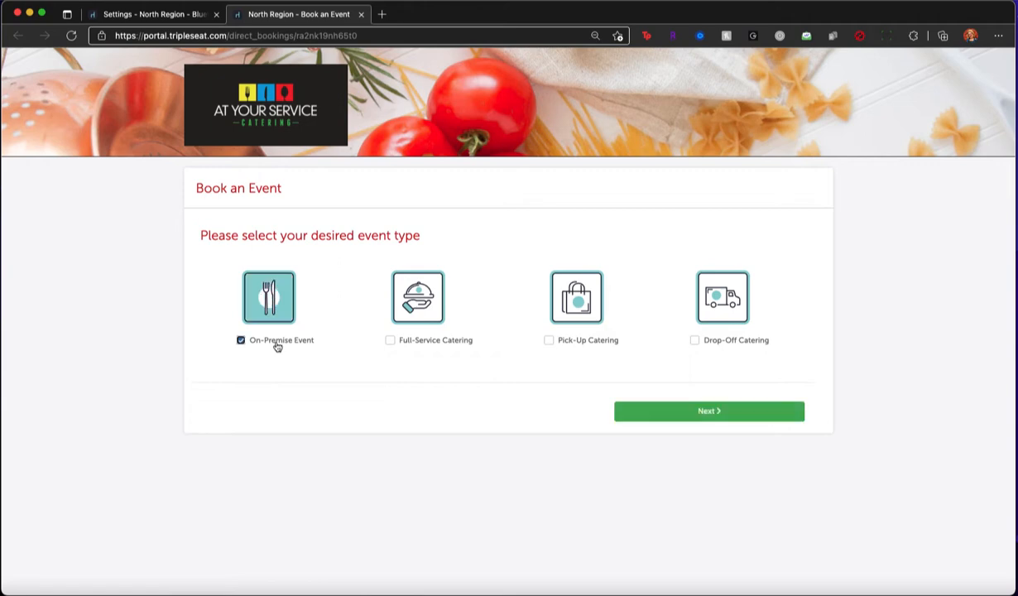
{"action": "left_click", "coordinate": [708, 410]}
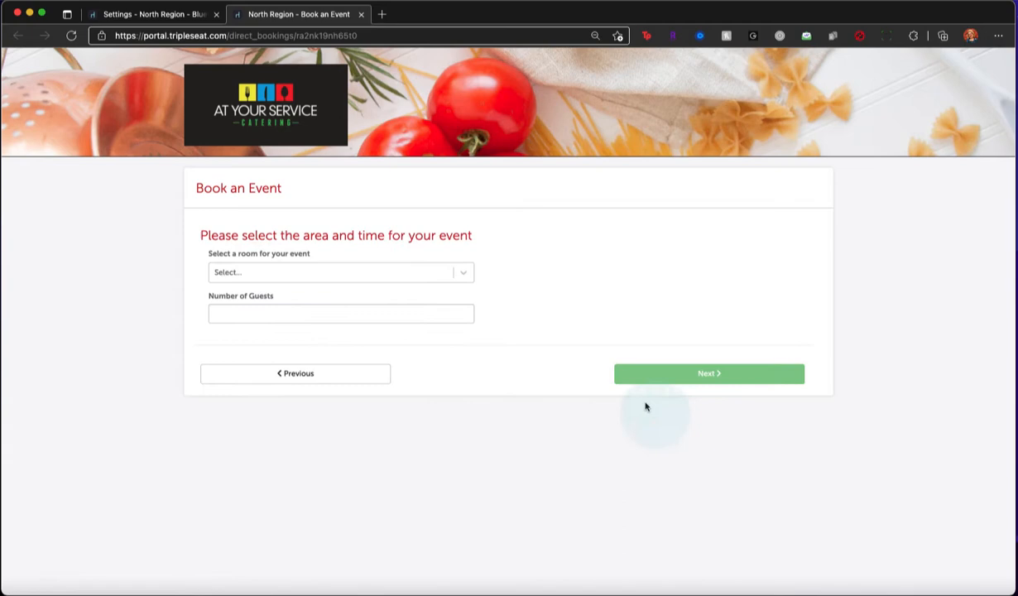
{"action": "left_click", "coordinate": [335, 272]}
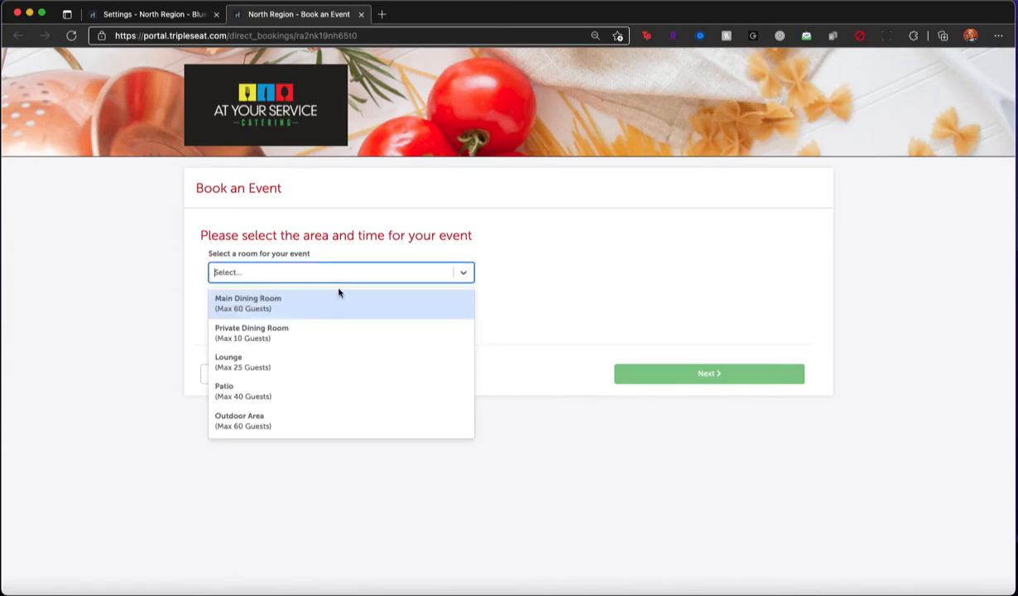
{"action": "left_click", "coordinate": [228, 359]}
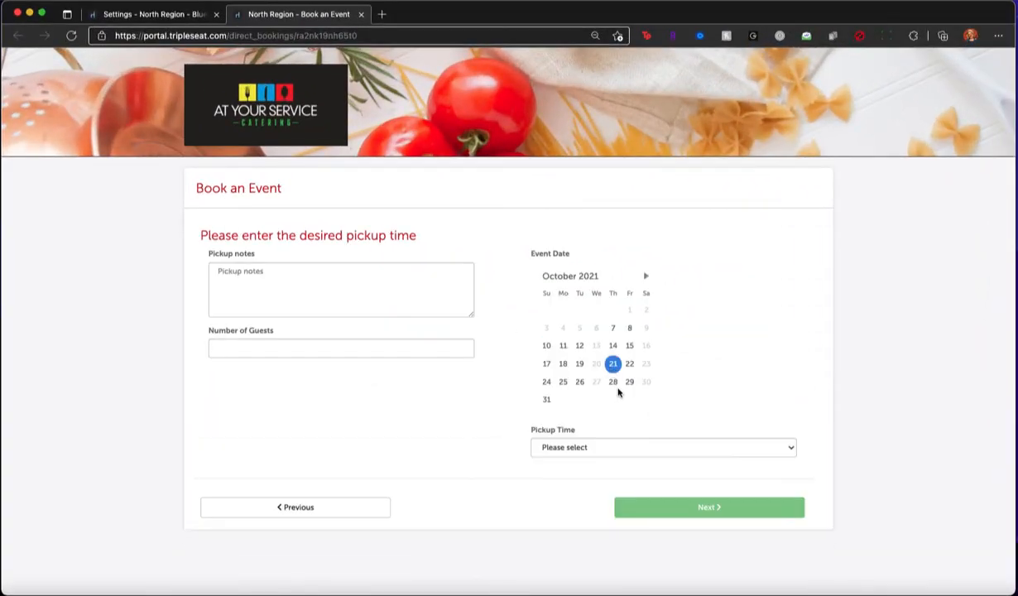
{"action": "left_click", "coordinate": [662, 447]}
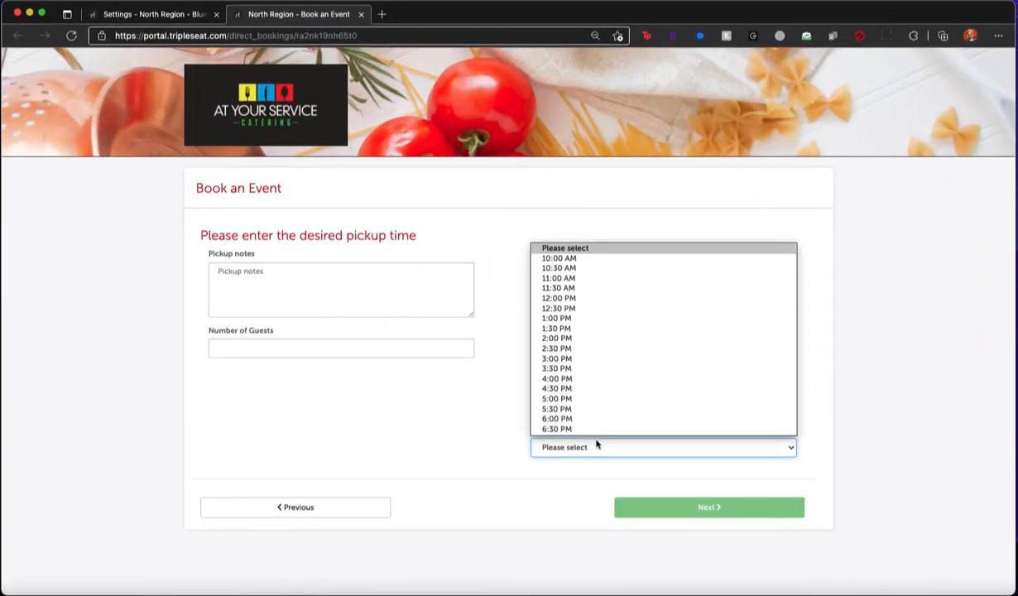
{"action": "left_click", "coordinate": [295, 507]}
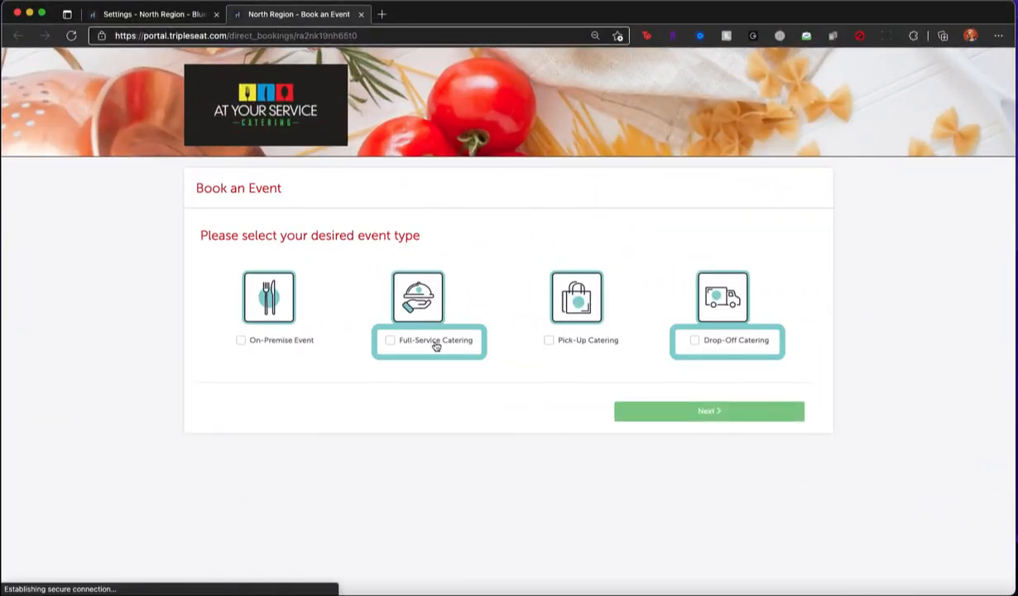
- Enter the Concord, MA 01742 address, October 26, and 5:00–7:00 PM times
{"action": "left_click", "coordinate": [708, 412]}
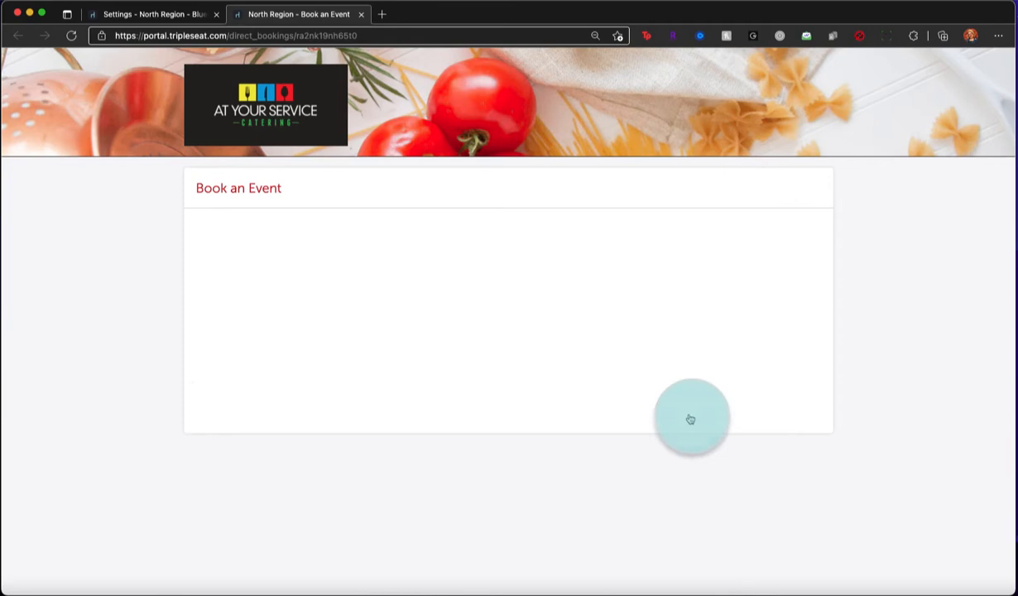
{"action": "type", "text": "12"}
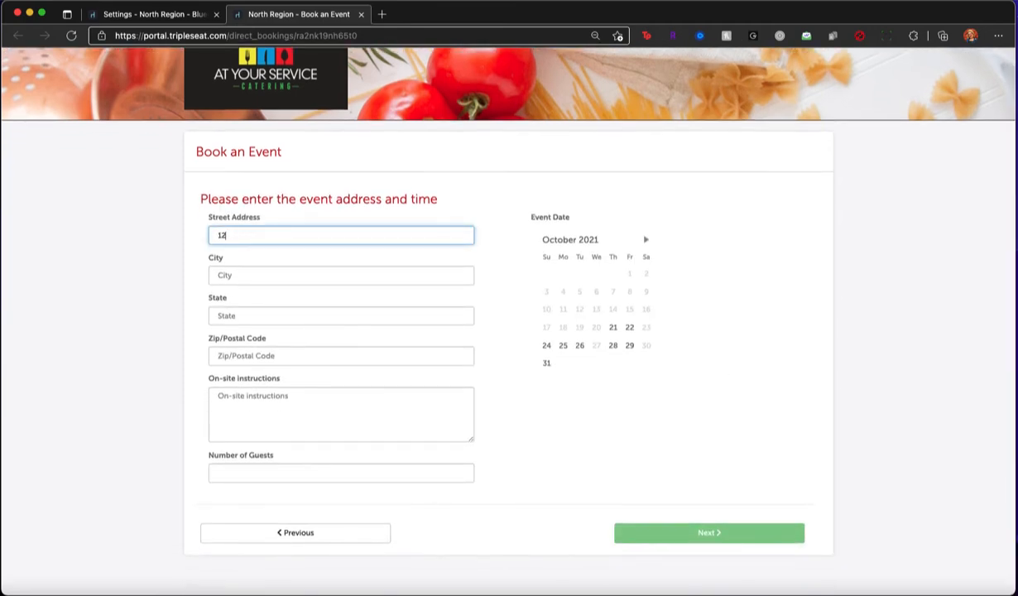
{"action": "type", "text": "MA"}
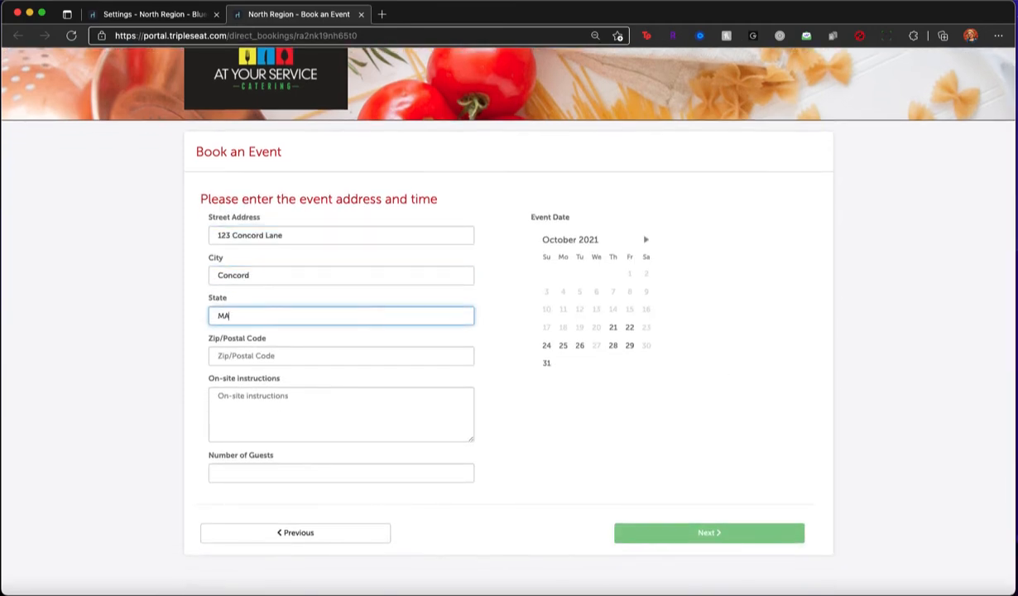
{"action": "left_click", "coordinate": [579, 345]}
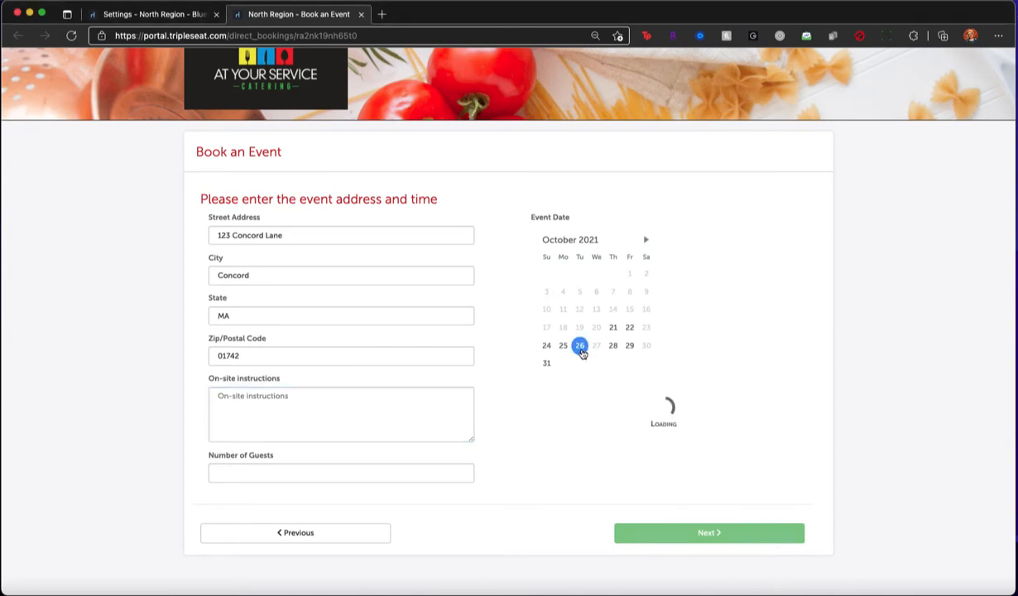
{"action": "left_click", "coordinate": [580, 345]}
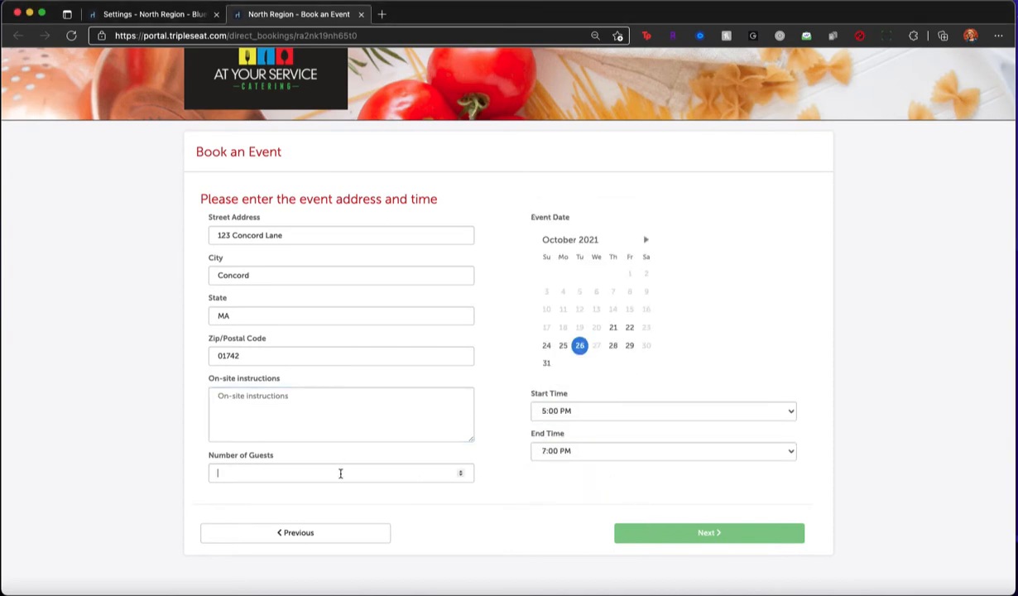
{"action": "left_click", "coordinate": [708, 532]}
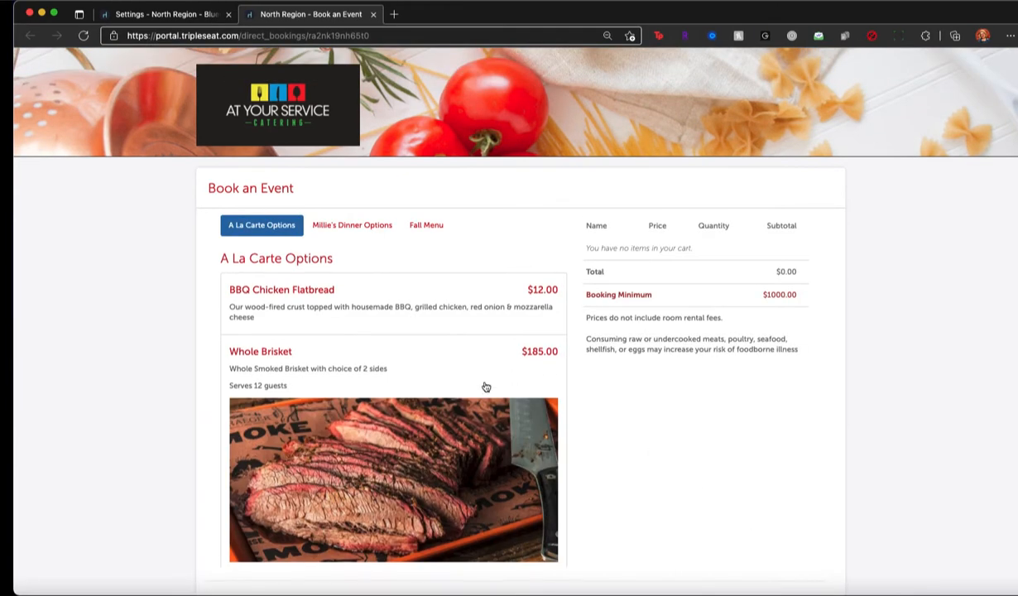
- Add Millie's $70 Dinner Package for 10 guests with Lobster Ravioli as third entree
{"action": "scroll", "scroll_direction": "down", "scroll_amount": 3}
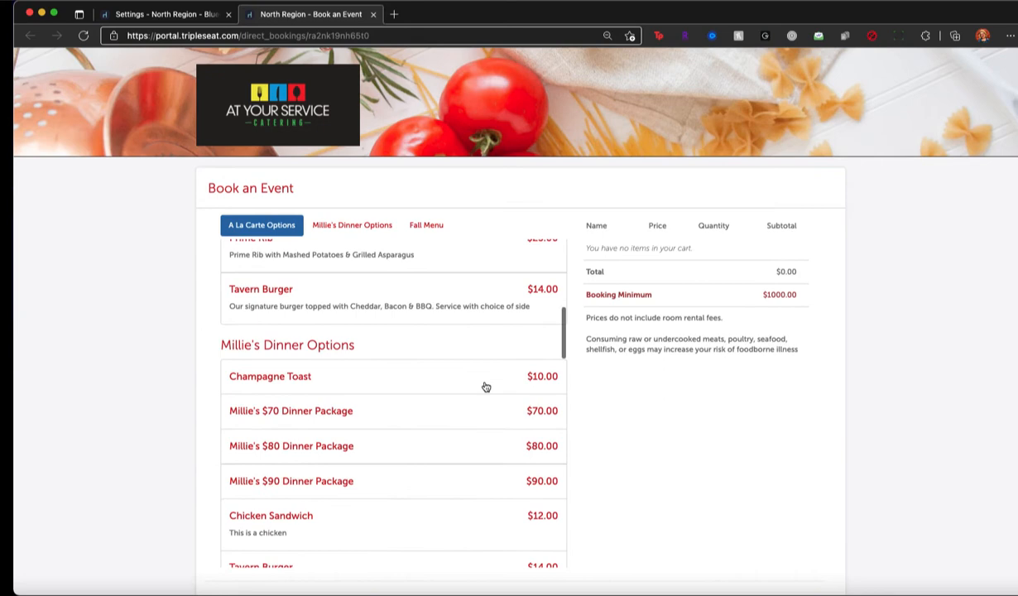
{"action": "left_click", "coordinate": [290, 410]}
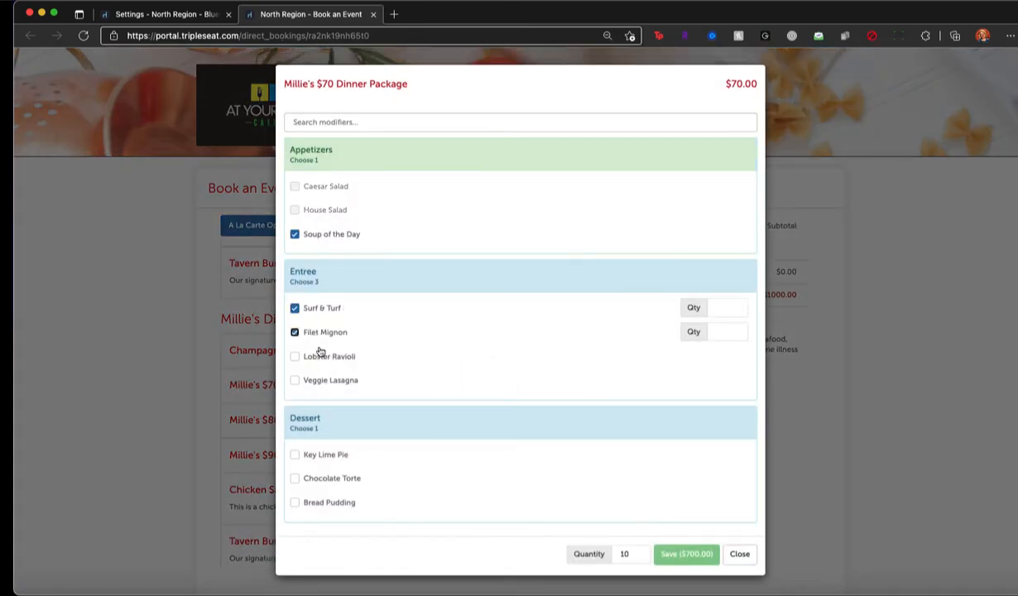
{"action": "left_click", "coordinate": [294, 356]}
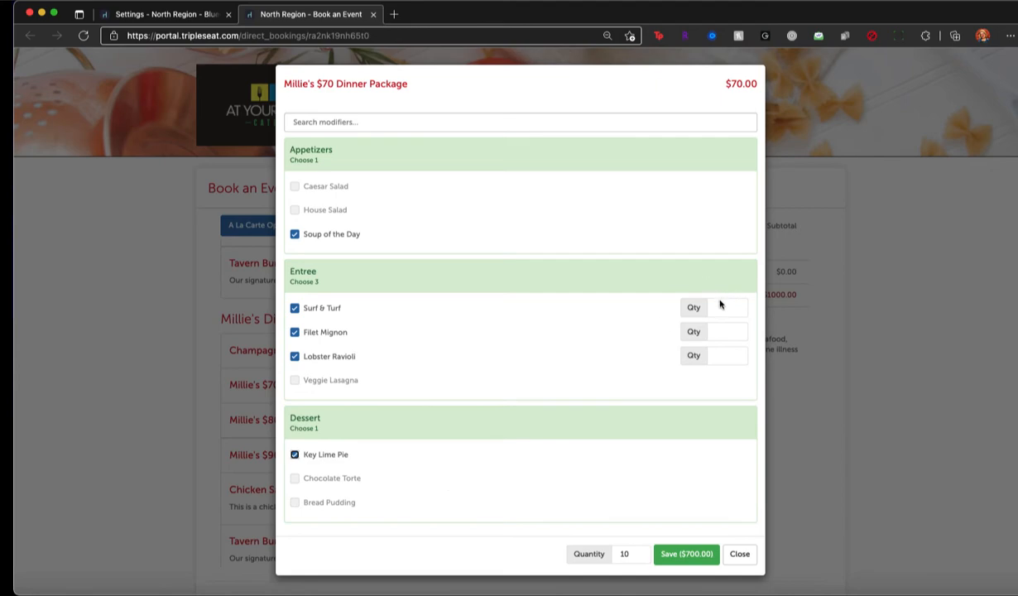
{"action": "left_click", "coordinate": [685, 553]}
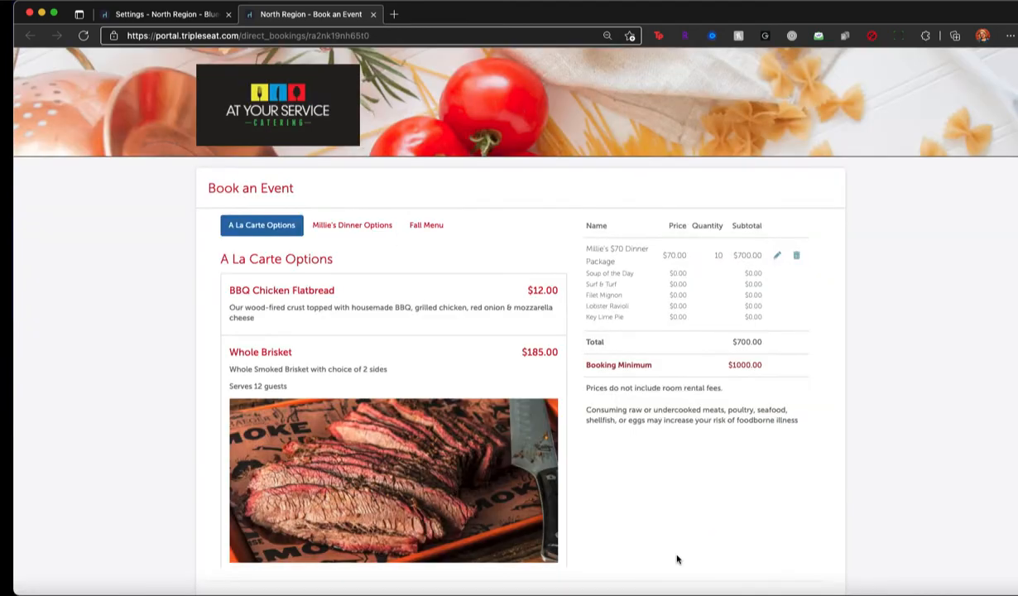
- Add Whole Brisket with Creamy Cole Slaw and Potato Salad sides
{"action": "scroll", "scroll_direction": "down", "scroll_amount": 3}
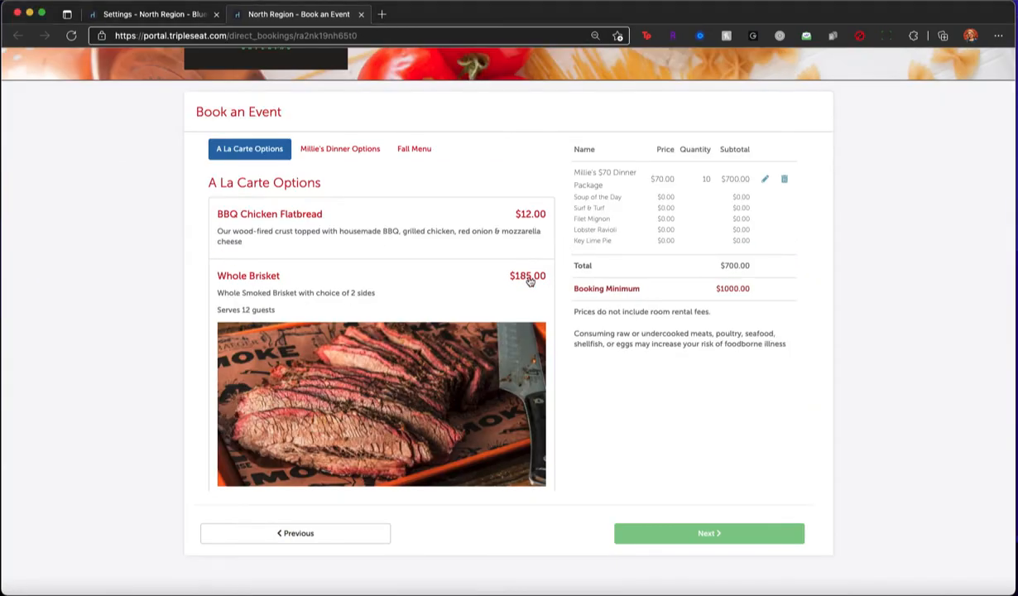
{"action": "left_click", "coordinate": [249, 275]}
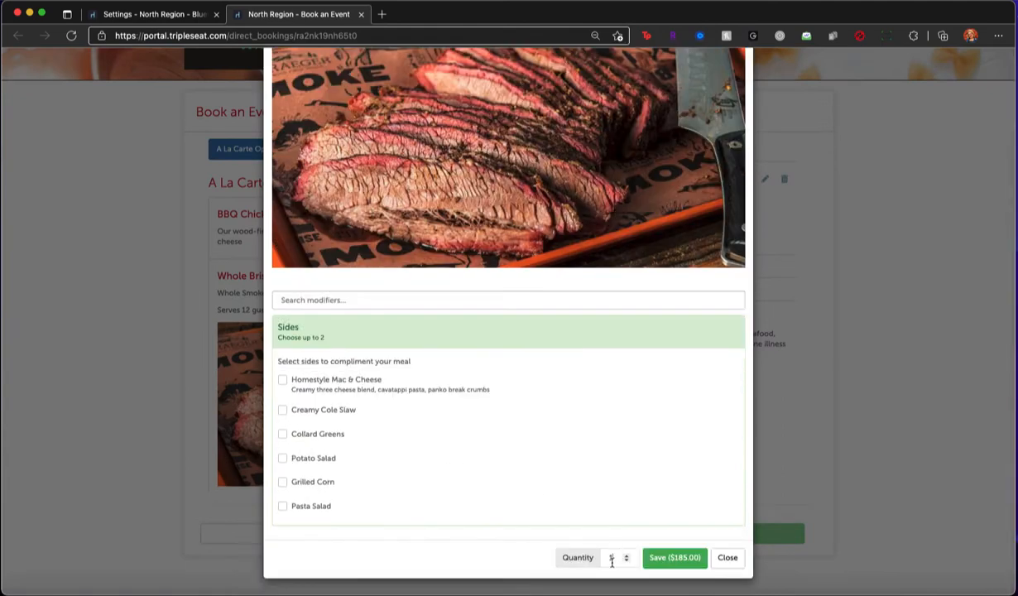
{"action": "left_click", "coordinate": [282, 410]}
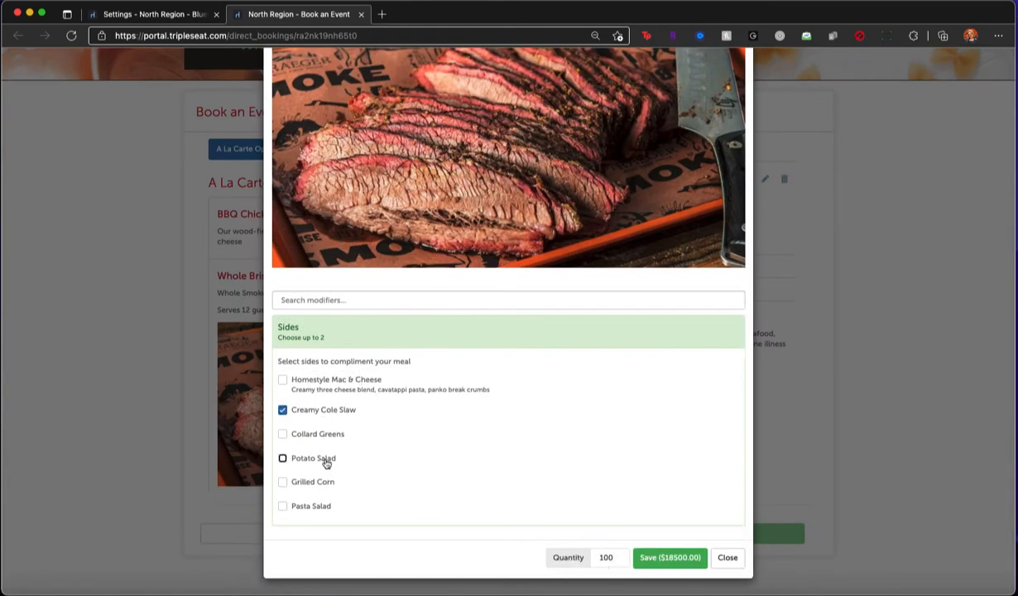
{"action": "left_click", "coordinate": [670, 557]}
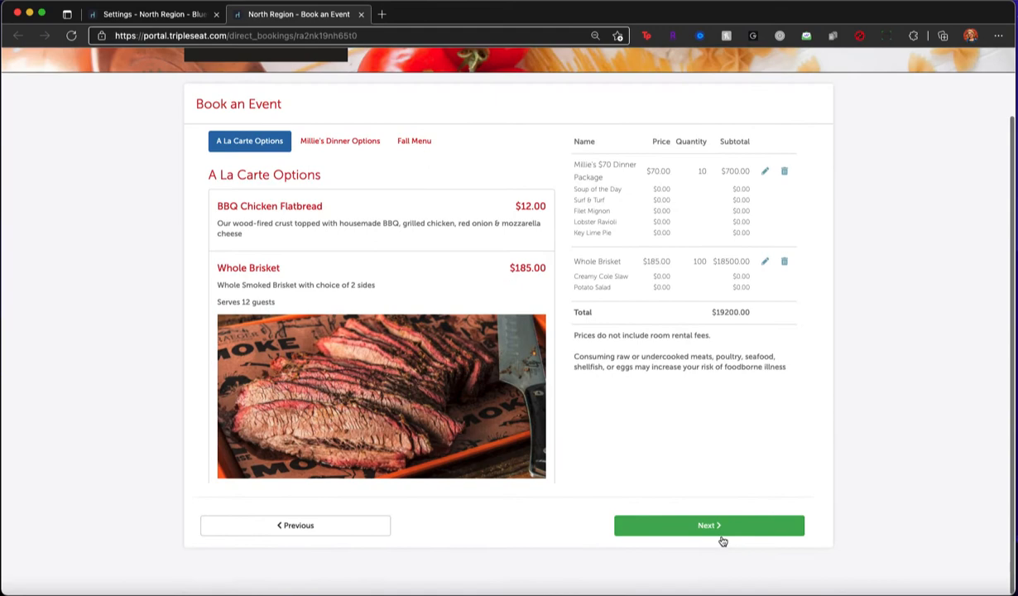
- Fill in the contact details, including 'Tripleseat', and pass the not-a-robot check
{"action": "left_click", "coordinate": [708, 524]}
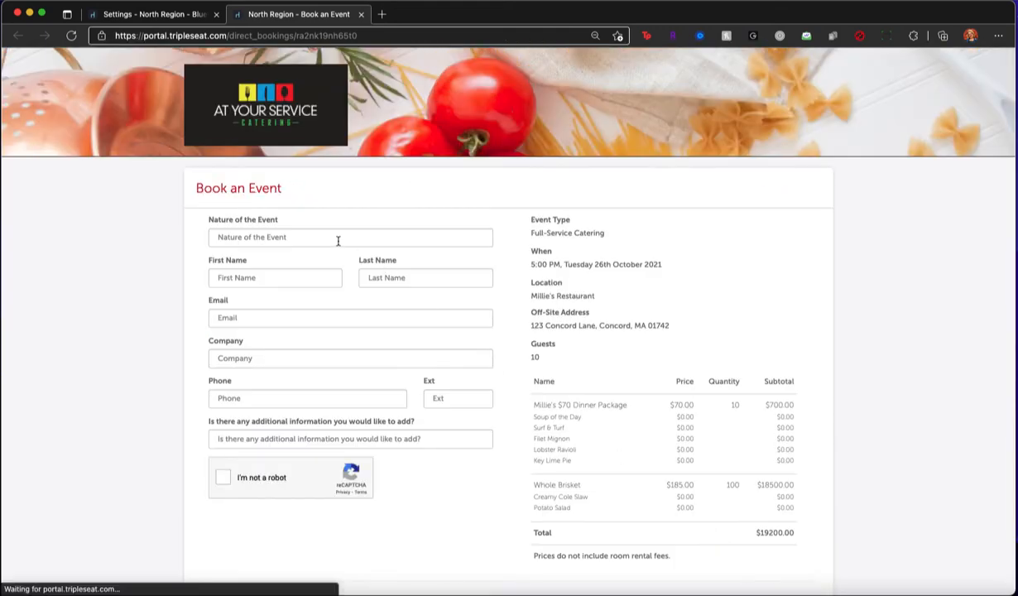
{"action": "type", "text": "Lauren"}
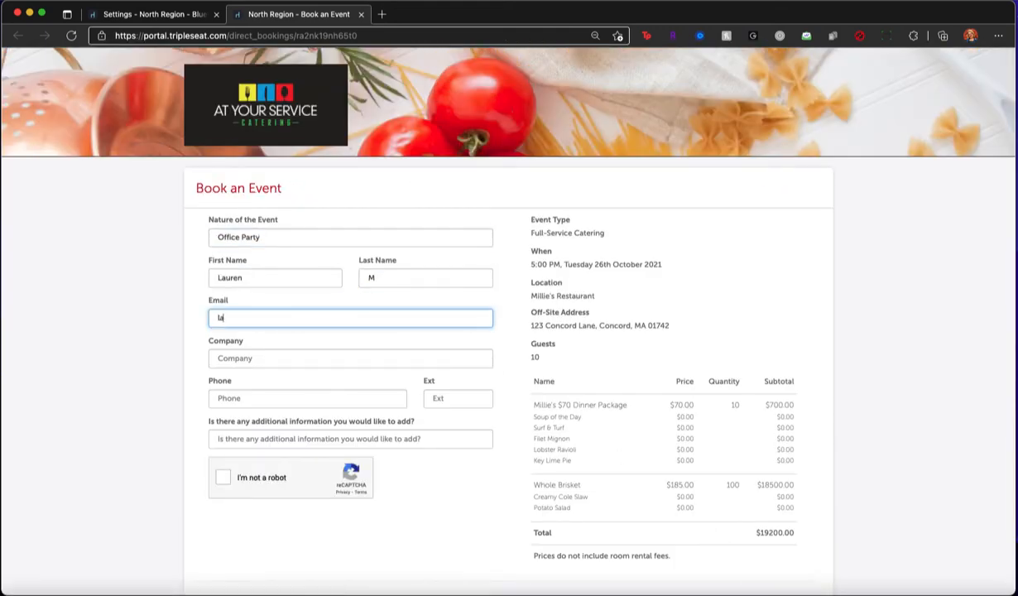
{"action": "type", "text": "Tripleseat"}
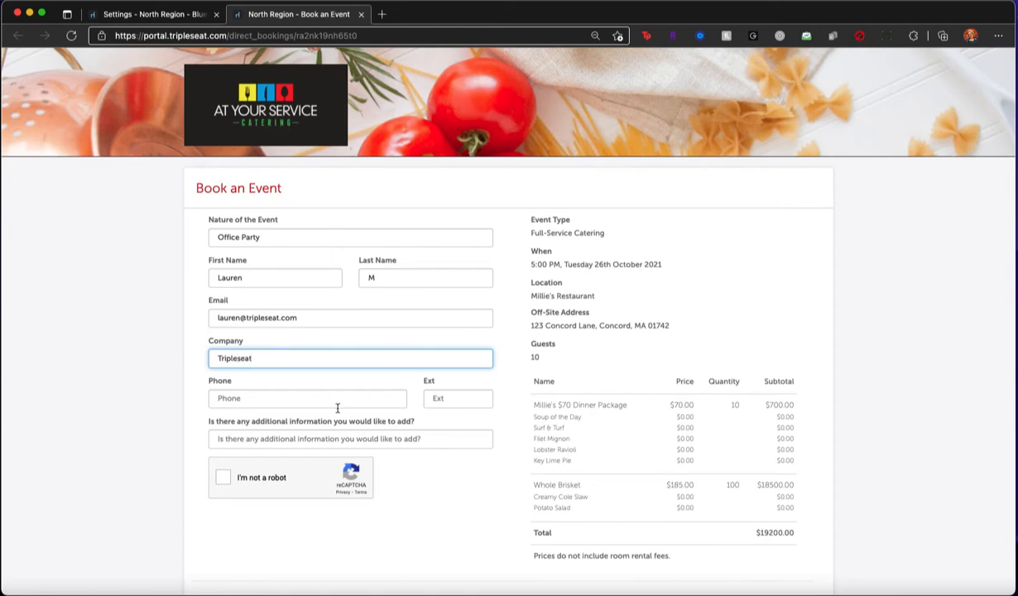
{"action": "left_click", "coordinate": [222, 476]}
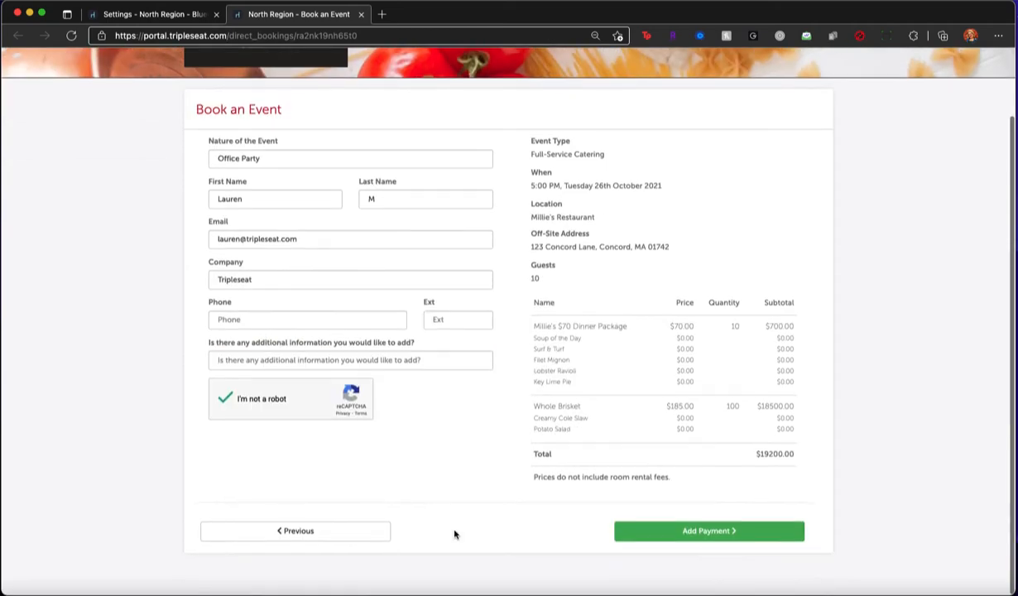
- Enter billing details with zip 01742, apply a 22% gratuity, and place the order
{"action": "left_click", "coordinate": [709, 531]}
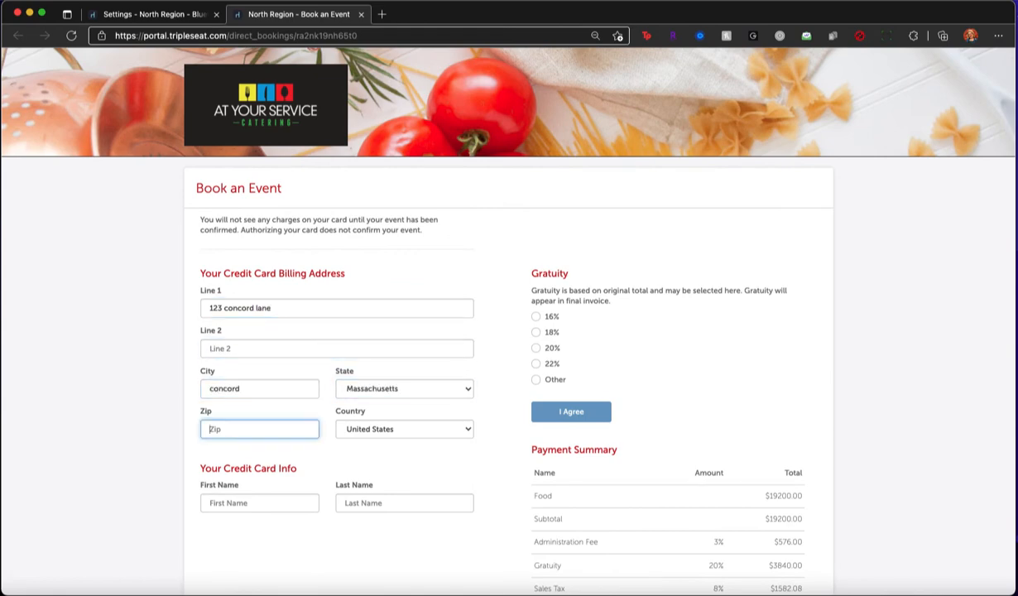
{"action": "type", "text": "01742"}
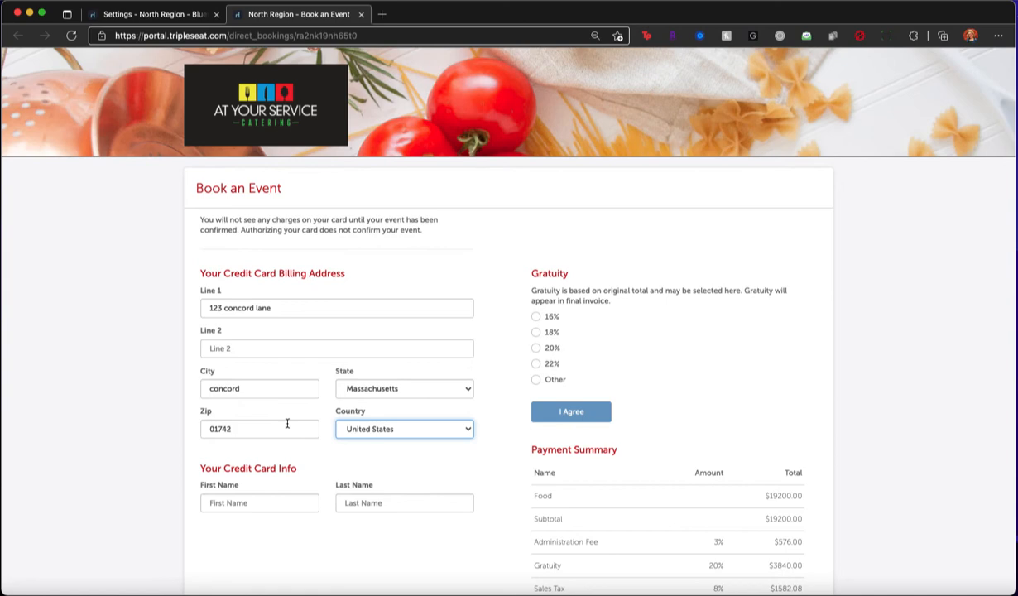
{"action": "type", "text": "m"}
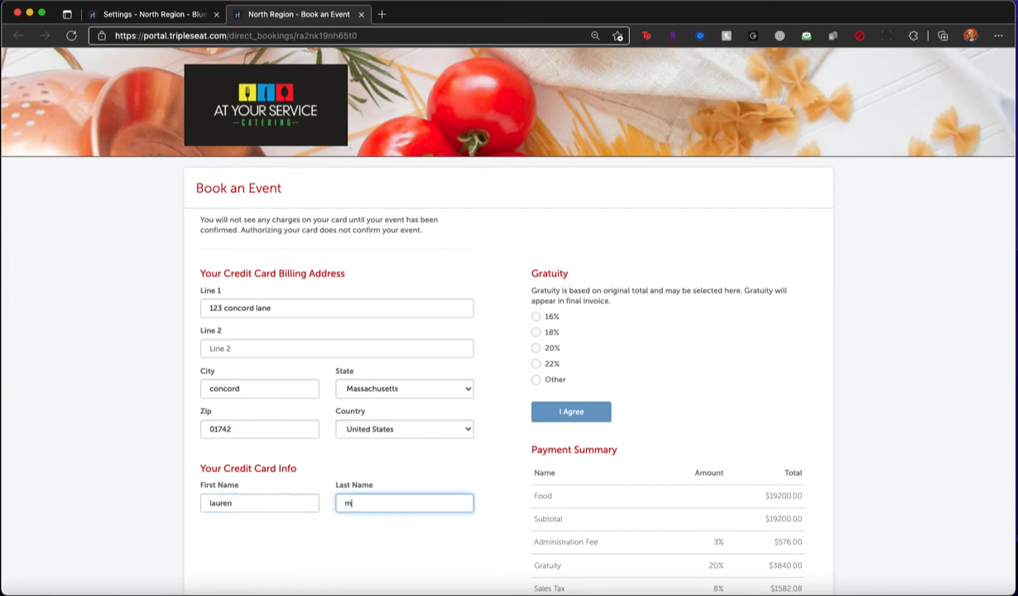
{"action": "left_click", "coordinate": [536, 363]}
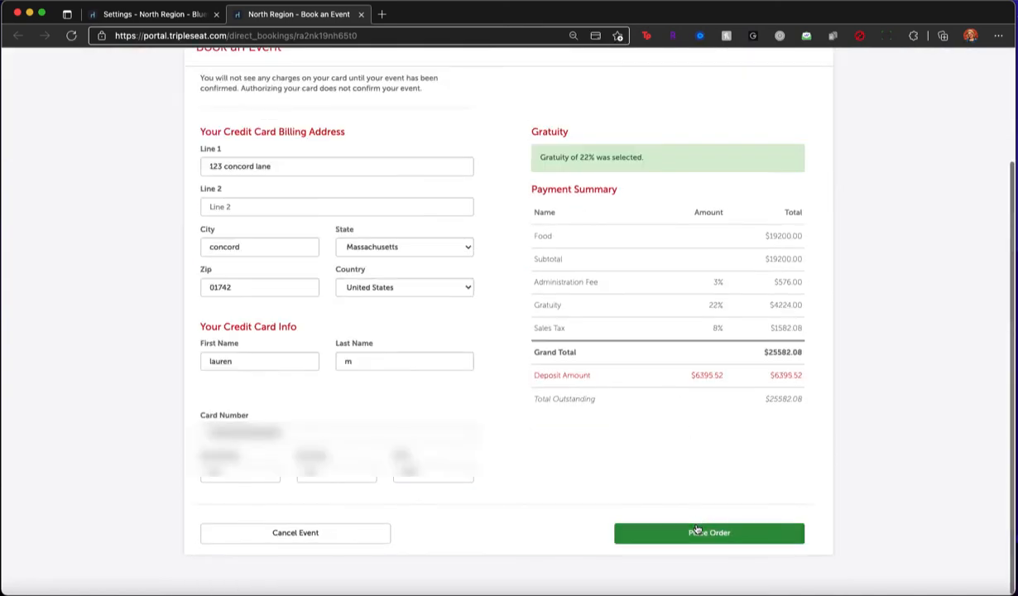
{"action": "left_click", "coordinate": [708, 532]}
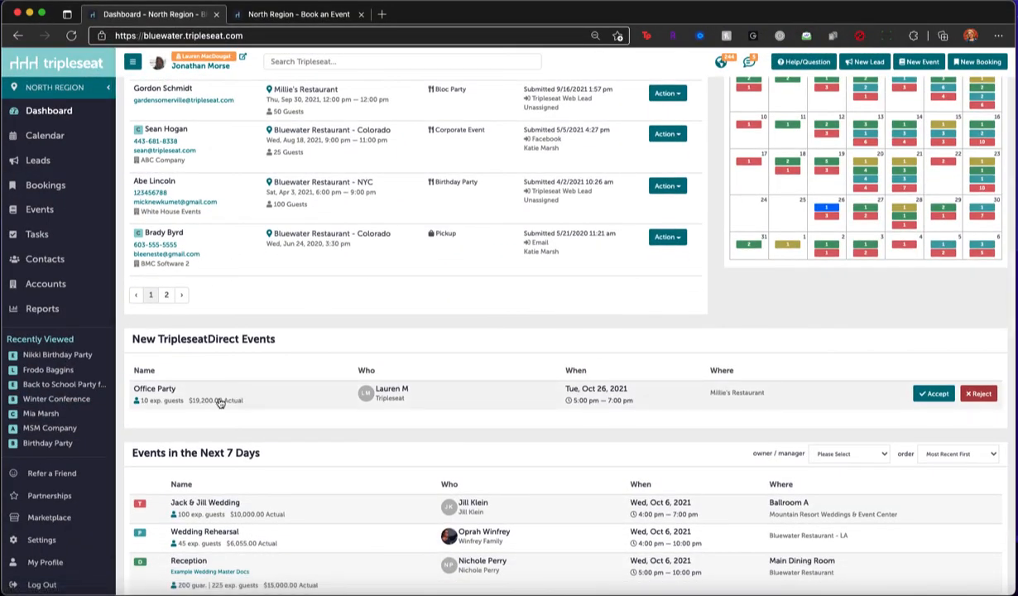
- Accept the Office Party row under New TripleseatDirect Events and view its event page
{"action": "left_click", "coordinate": [933, 393]}
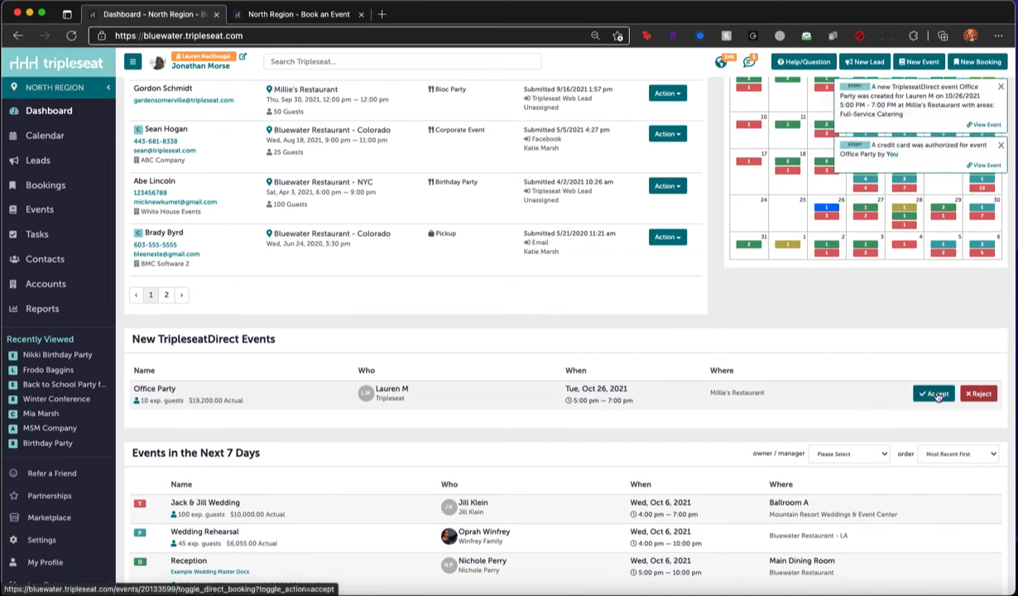
{"action": "left_click", "coordinate": [934, 393]}
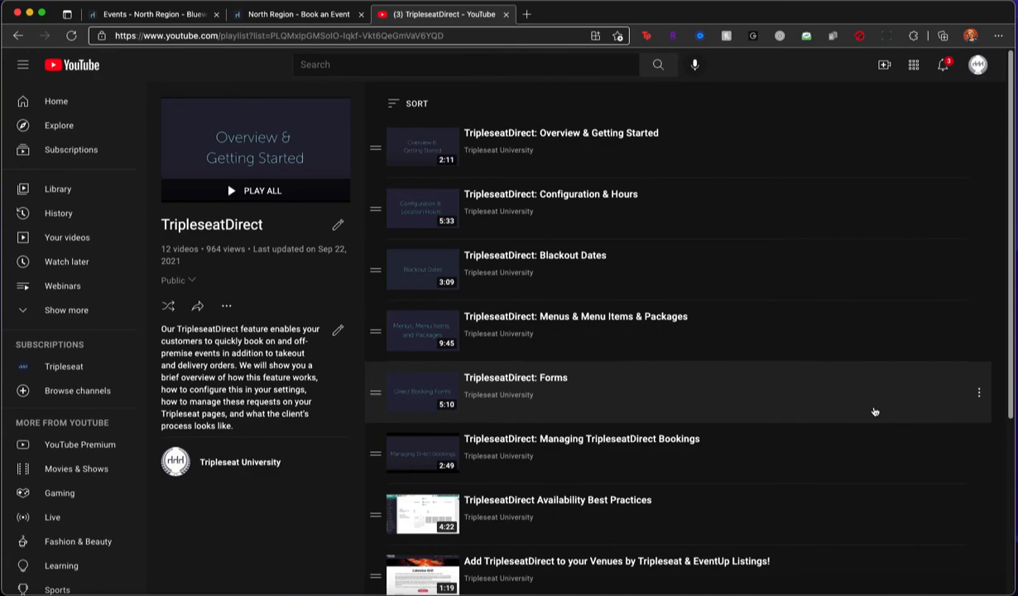
{"action": "mouse_move", "coordinate": [313, 522]}
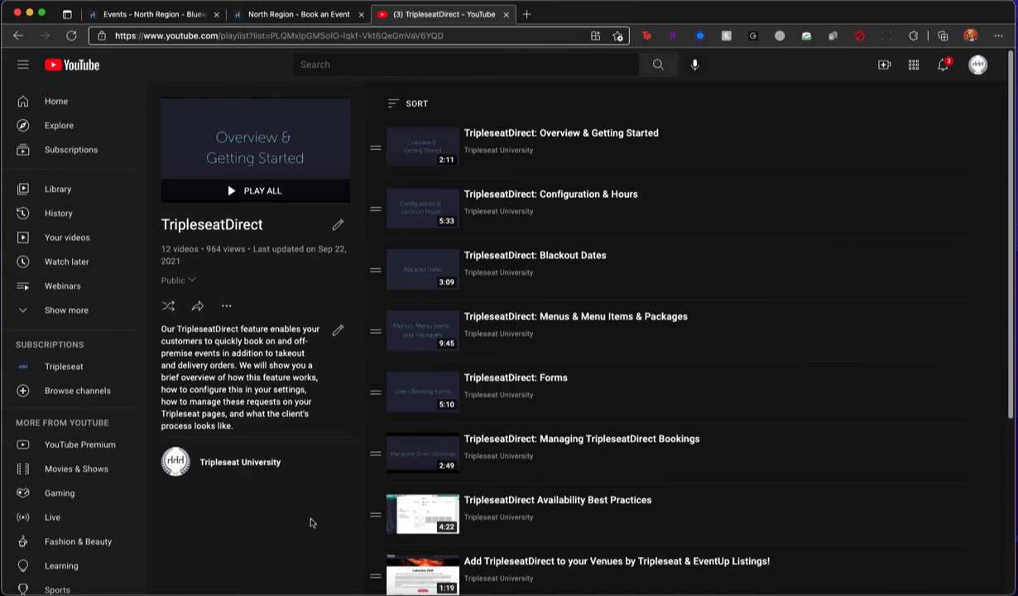
{"action": "mouse_move", "coordinate": [312, 515]}
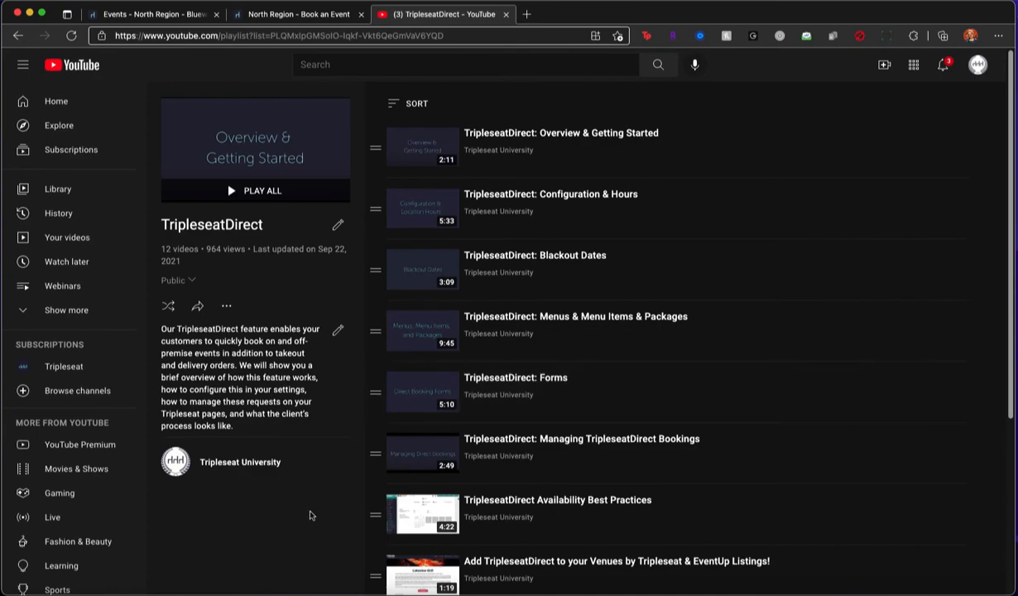
{"action": "left_click", "coordinate": [132, 14]}
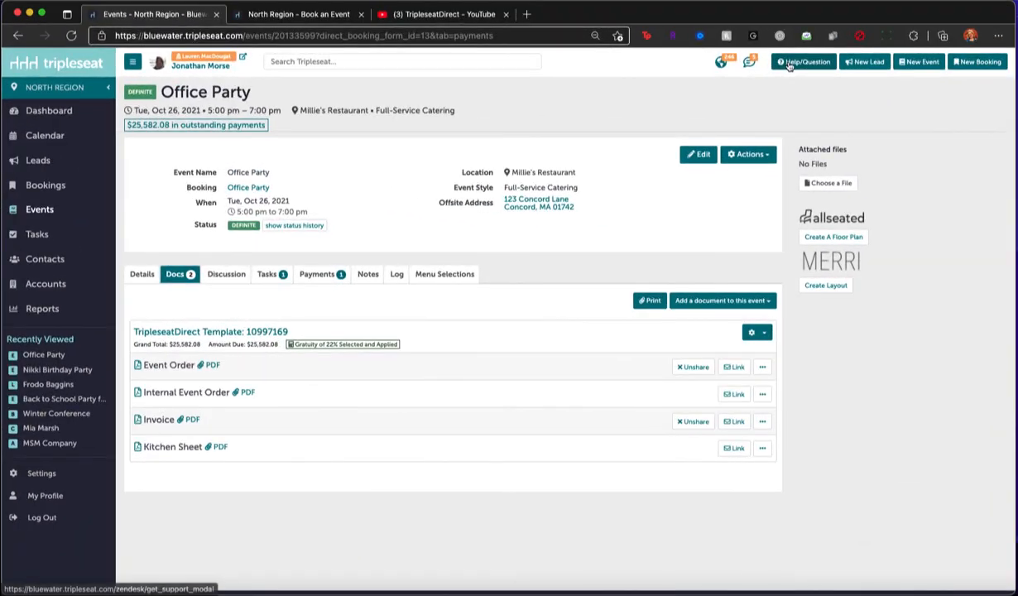
{"action": "mouse_move", "coordinate": [803, 61]}
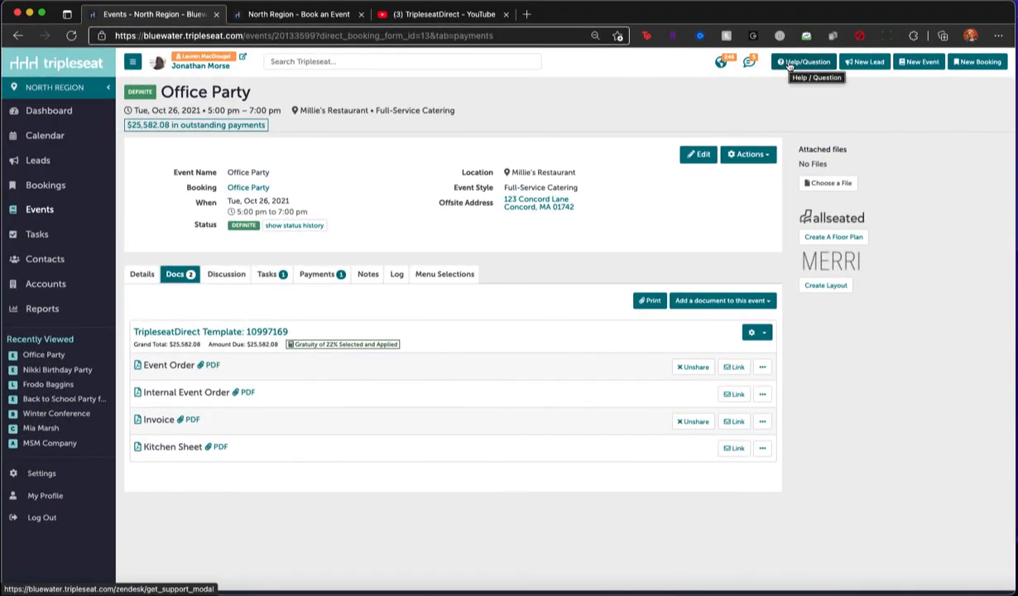